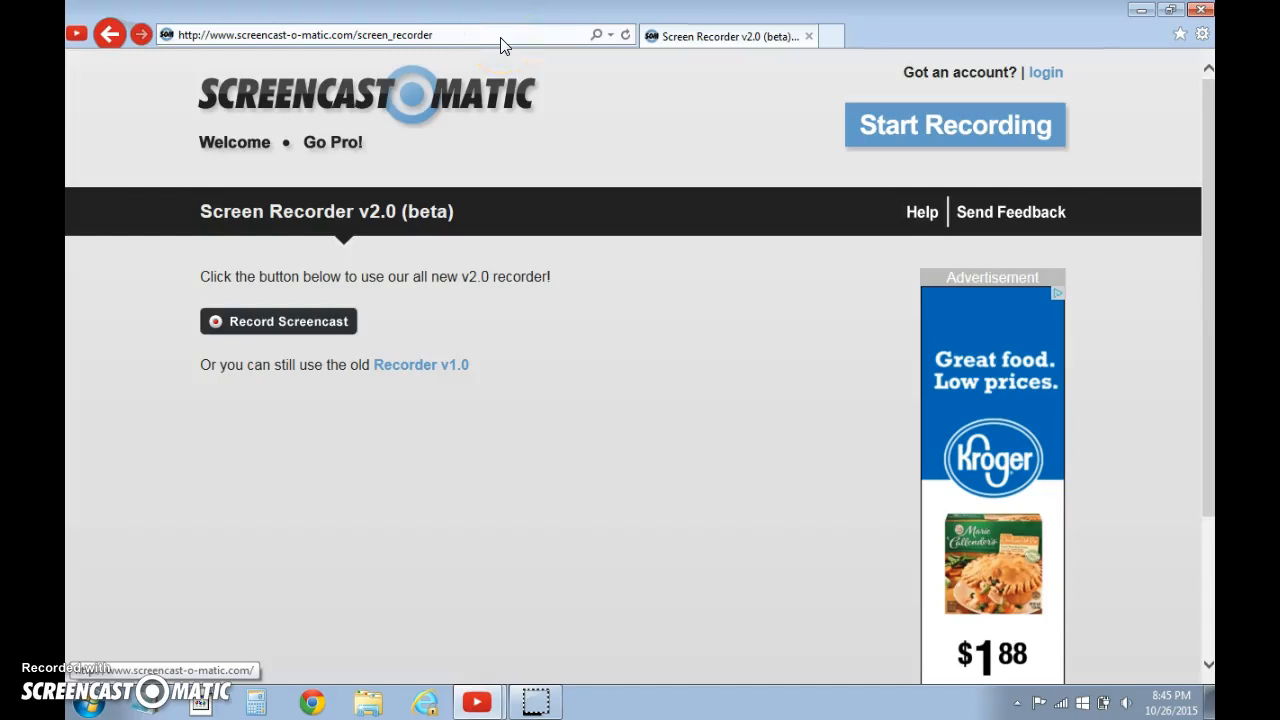
Clear the Screencast-O-Matic address from the address bar for a new URL.
{"action": "left_click", "coordinate": [400, 34]}
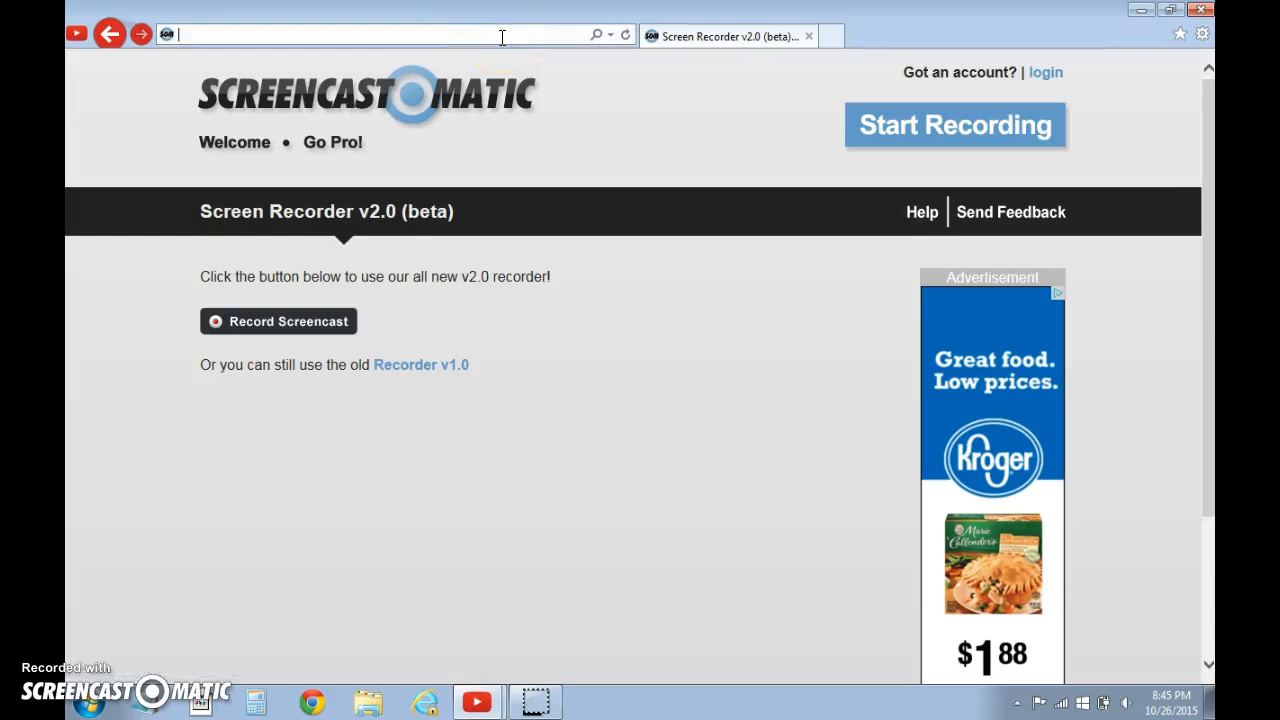
Load scottgames.com and view the 'COME HANG OUT. 10.31.15' teaser down to its bottom text.
{"action": "type", "text": "scottgames.com/"}
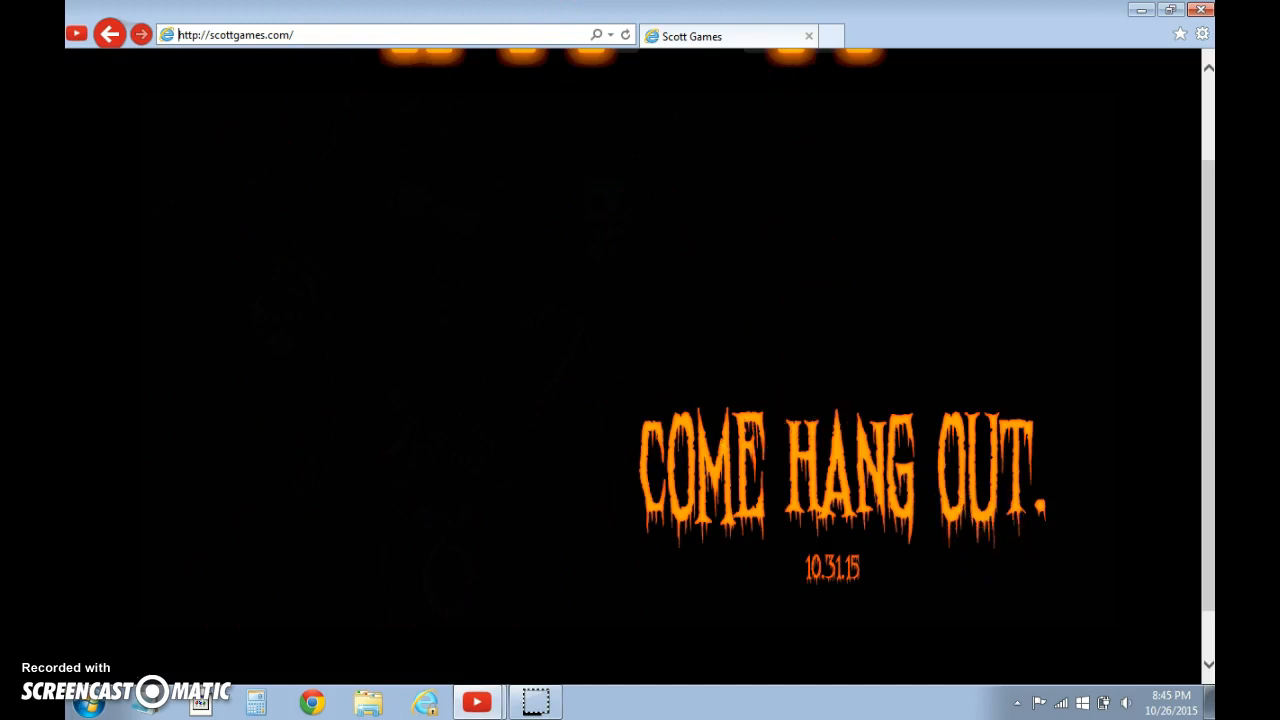
{"action": "scroll", "scroll_direction": "down", "scroll_amount": 3}
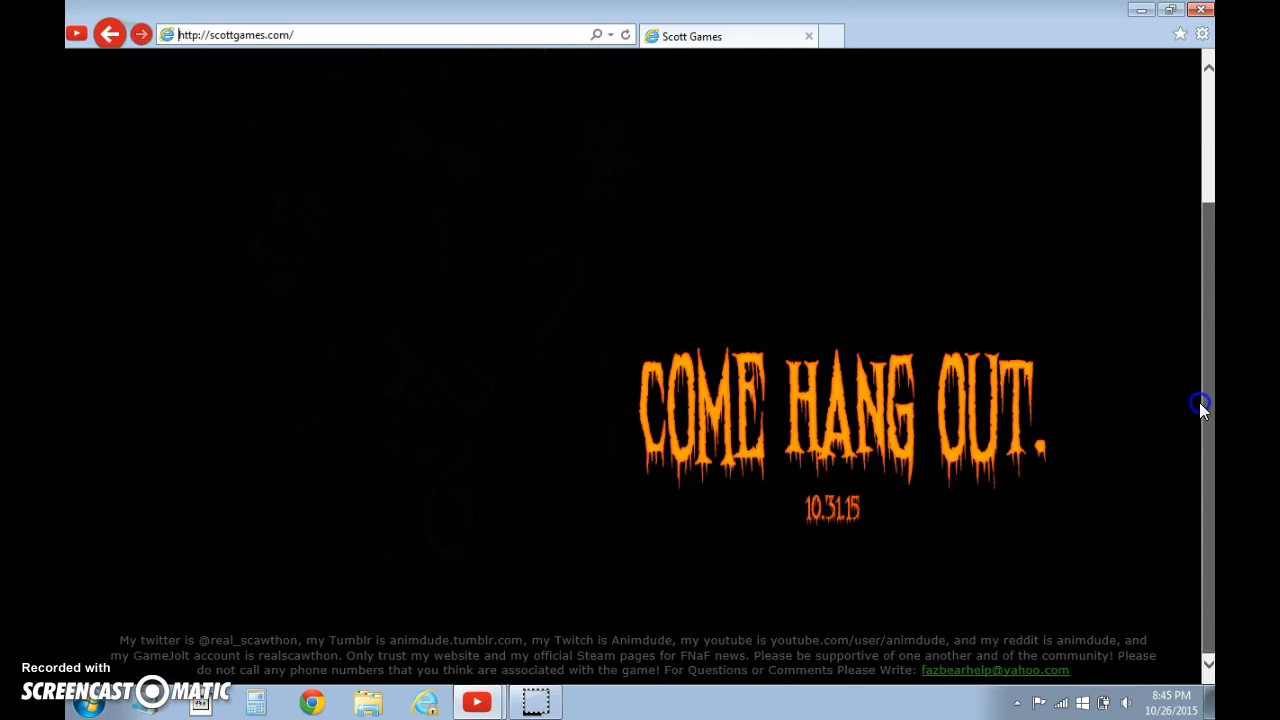
{"action": "mouse_move", "coordinate": [1178, 408]}
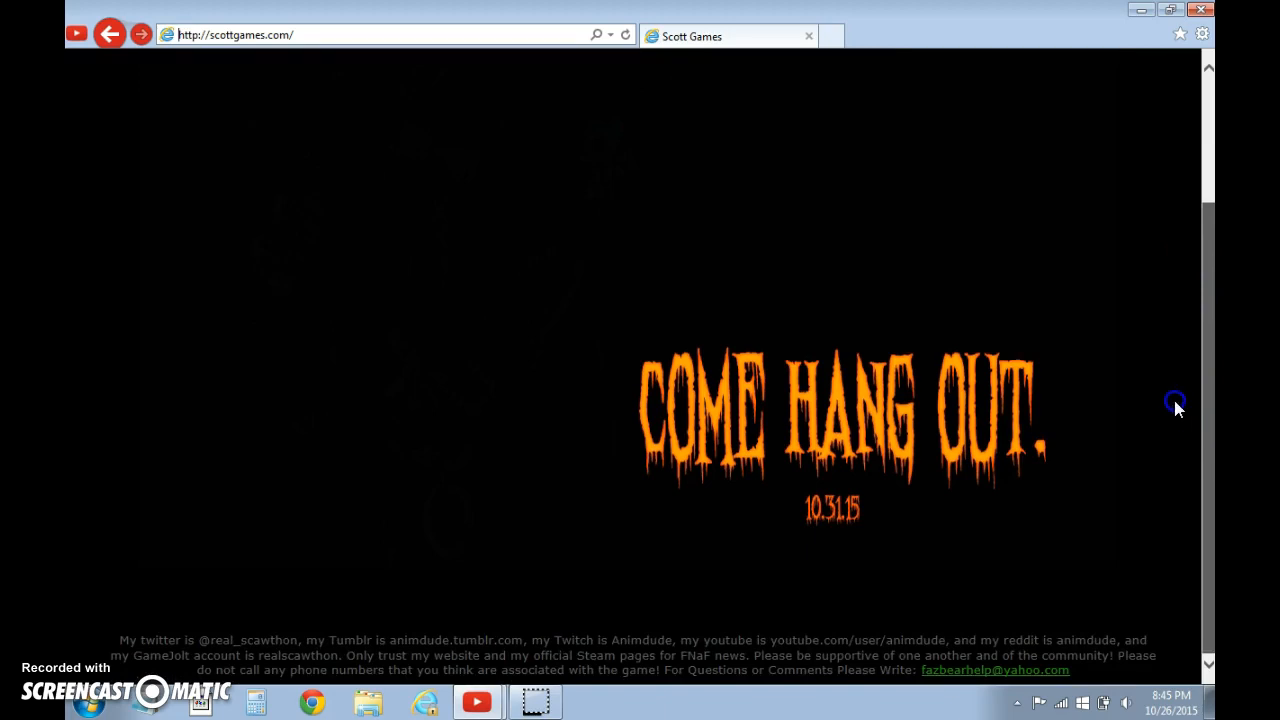
{"action": "scroll", "scroll_direction": "up", "scroll_amount": 3}
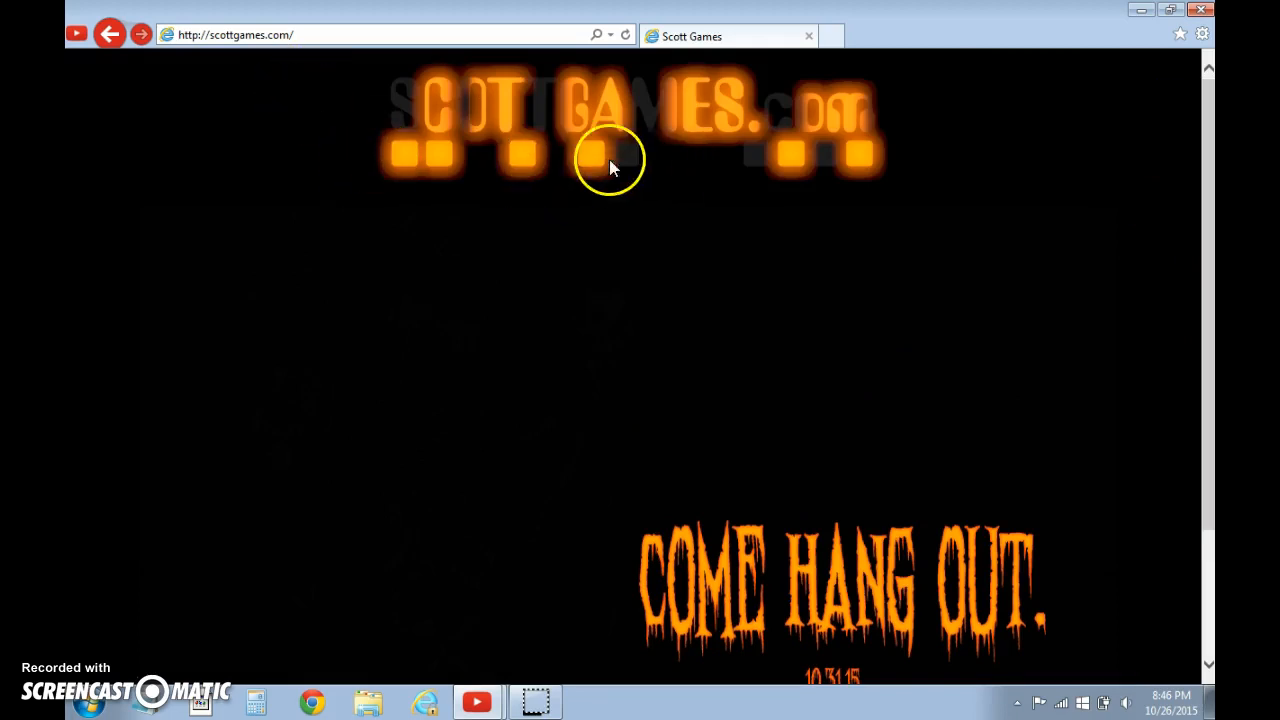
{"action": "mouse_move", "coordinate": [648, 168]}
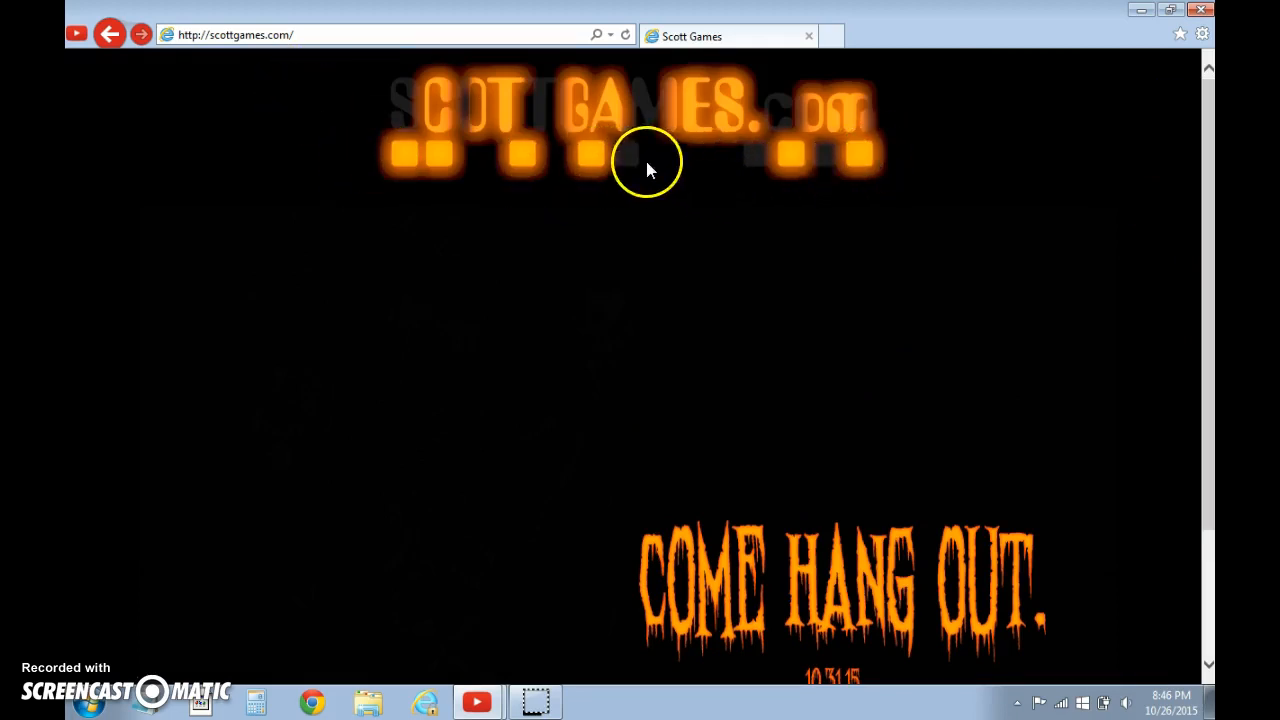
{"action": "mouse_move", "coordinate": [990, 160]}
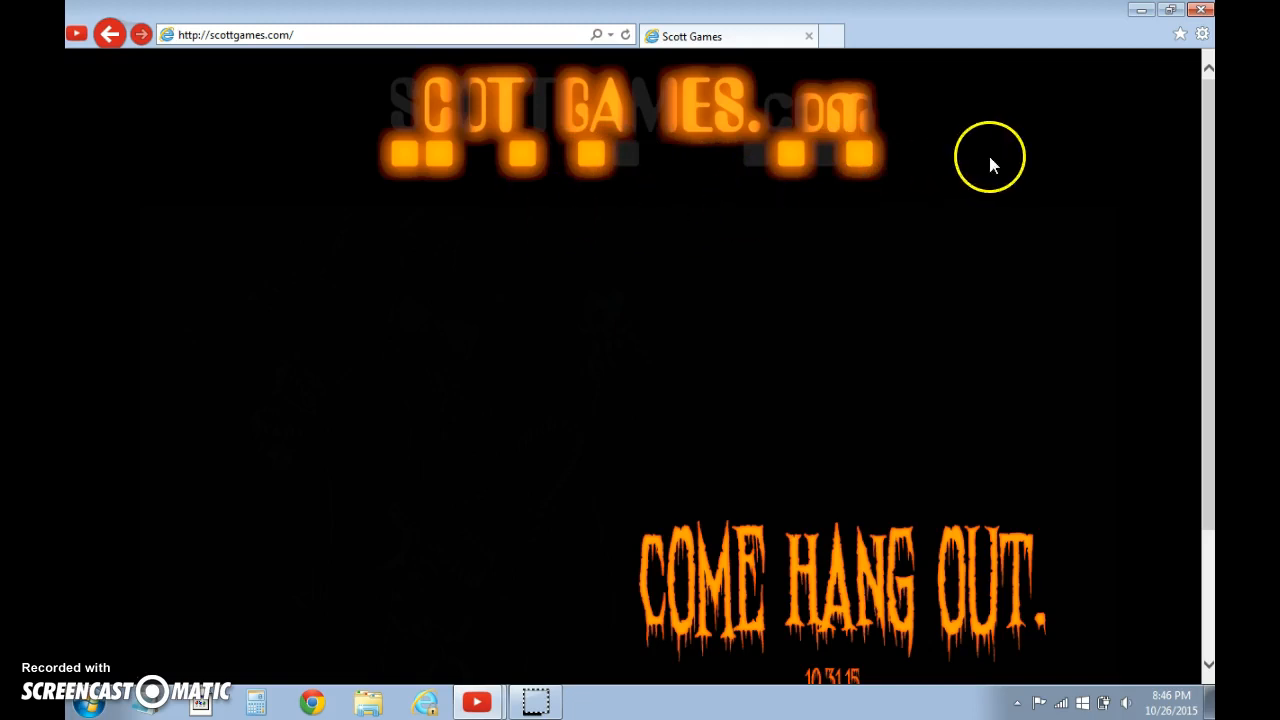
{"action": "mouse_move", "coordinate": [448, 168]}
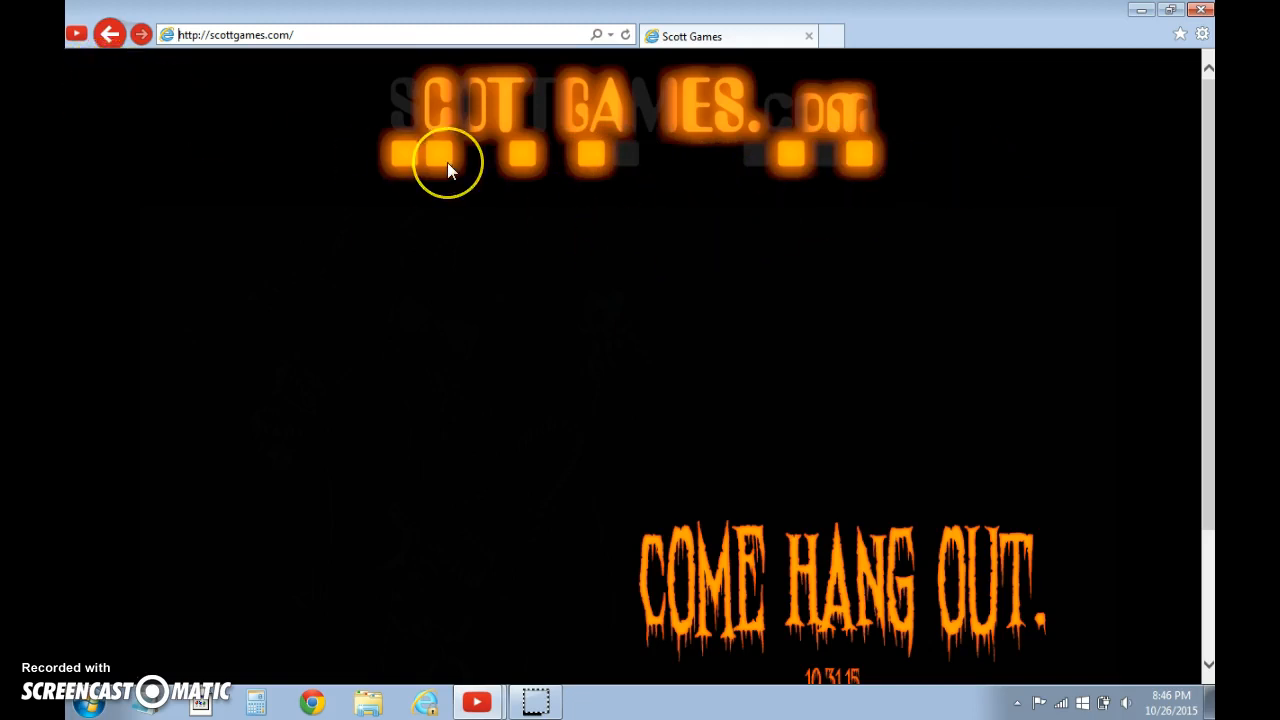